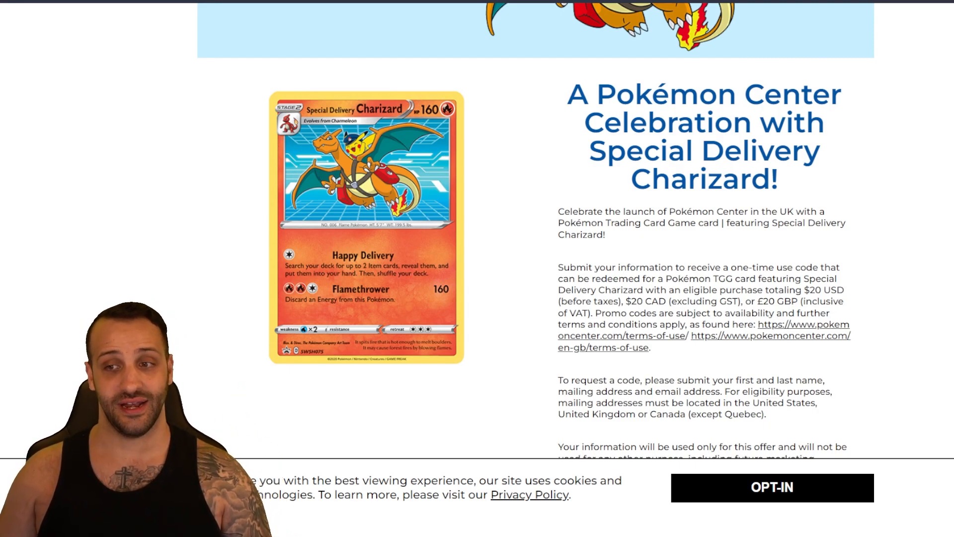
Scroll past the Charizard offer description down to the Official Rules link.
scroll("down", 3)
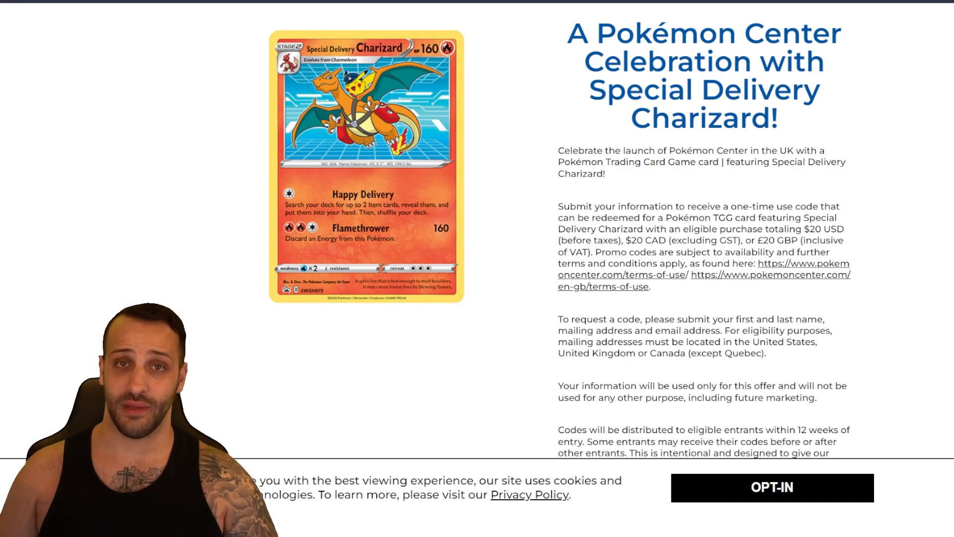
scroll("down", 3)
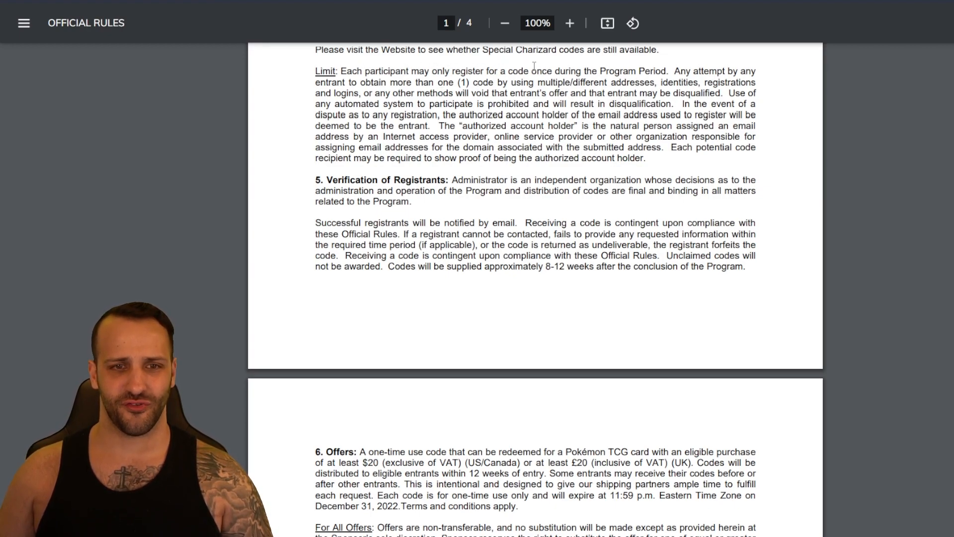
Highlight the Limit rule forbidding any entrant from obtaining more than one (1) code via multiple addresses.
double_click(681, 70)
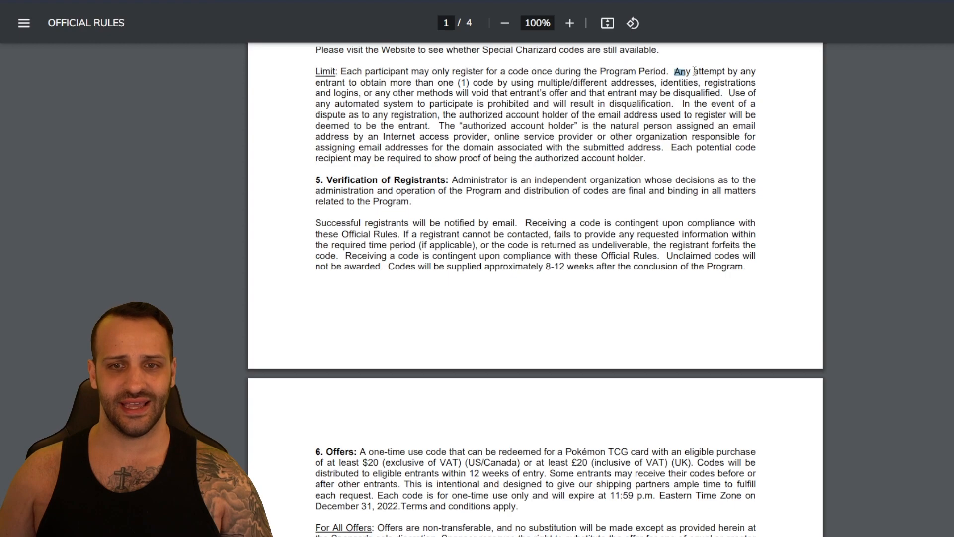
left_click_drag(675, 71, 453, 82)
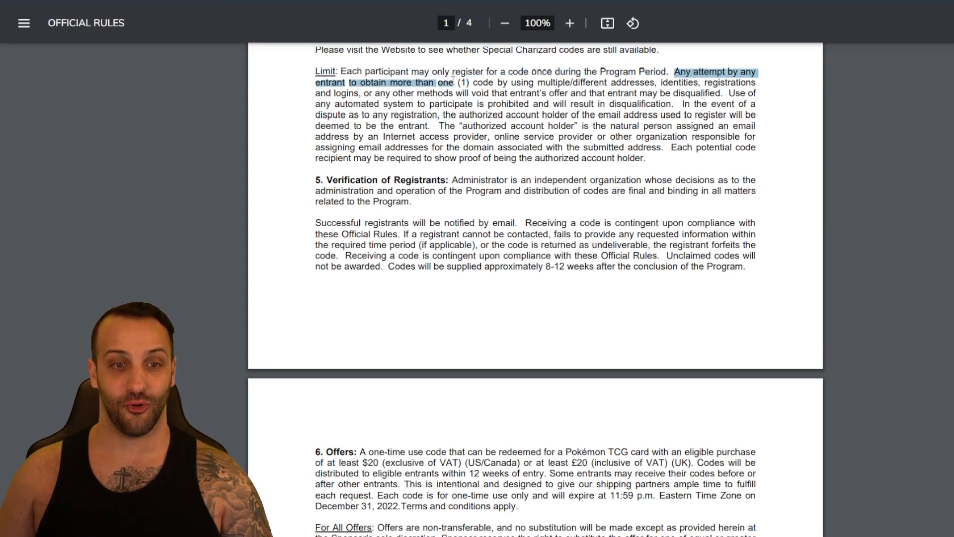
left_click_drag(453, 82, 607, 82)
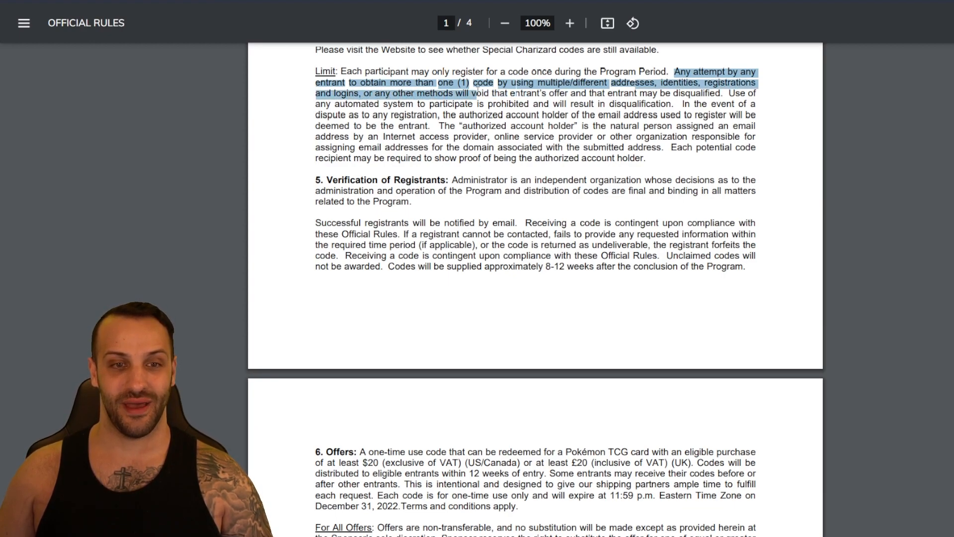
left_click_drag(480, 93, 612, 93)
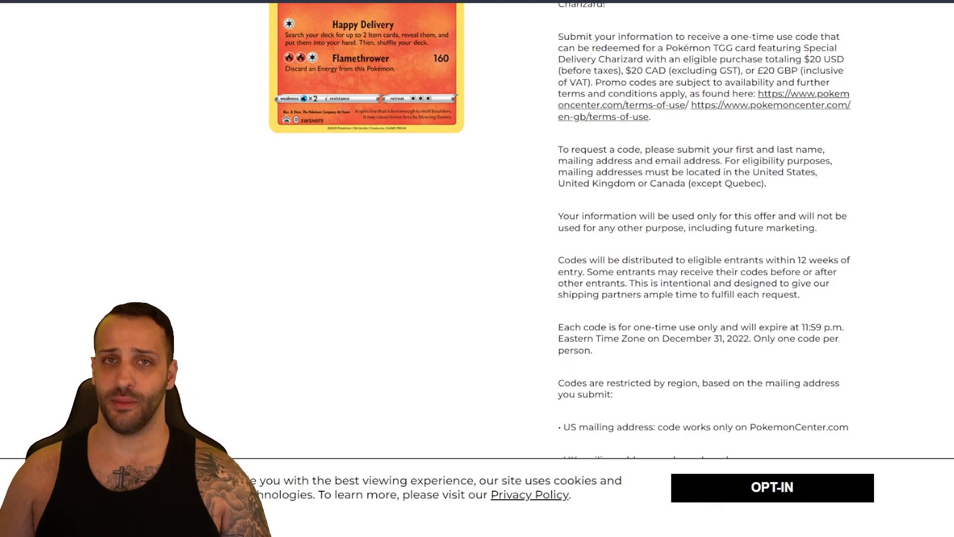
Scroll to the 'Please fill out the information below to request a code' form with US, UK and Canada sites.
scroll("down", 3)
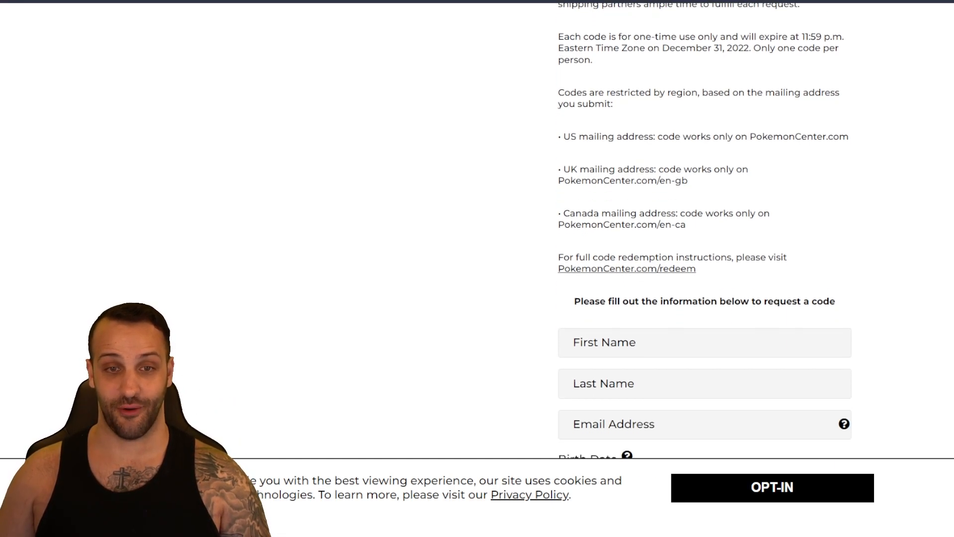
Scroll the request form down to ENTER NOW, then view the FAQs from the confirmation email.
scroll("down", 3)
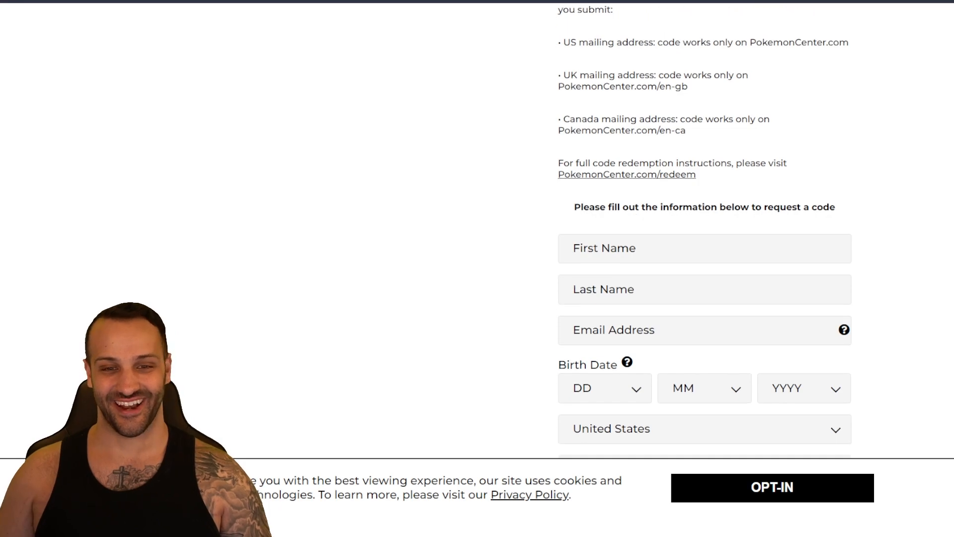
scroll("down", 3)
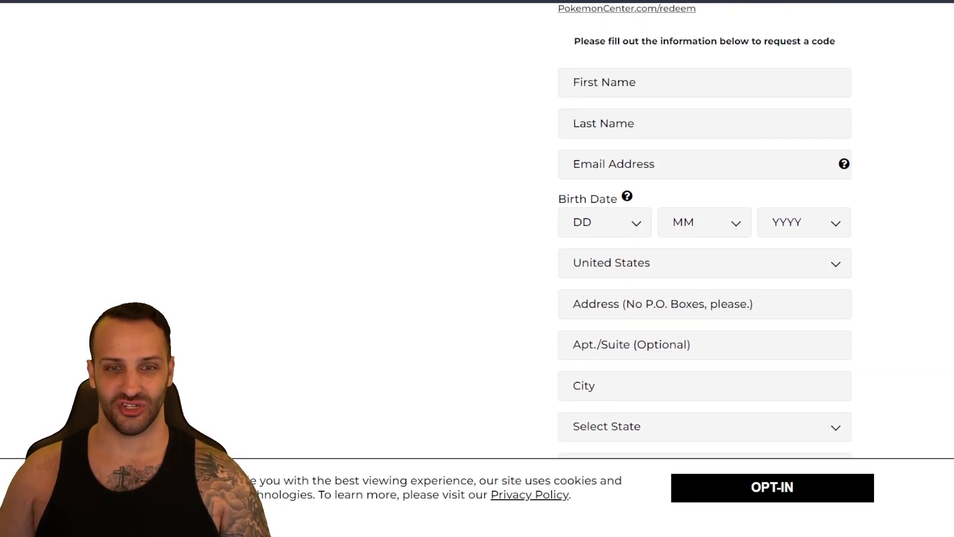
scroll("down", 3)
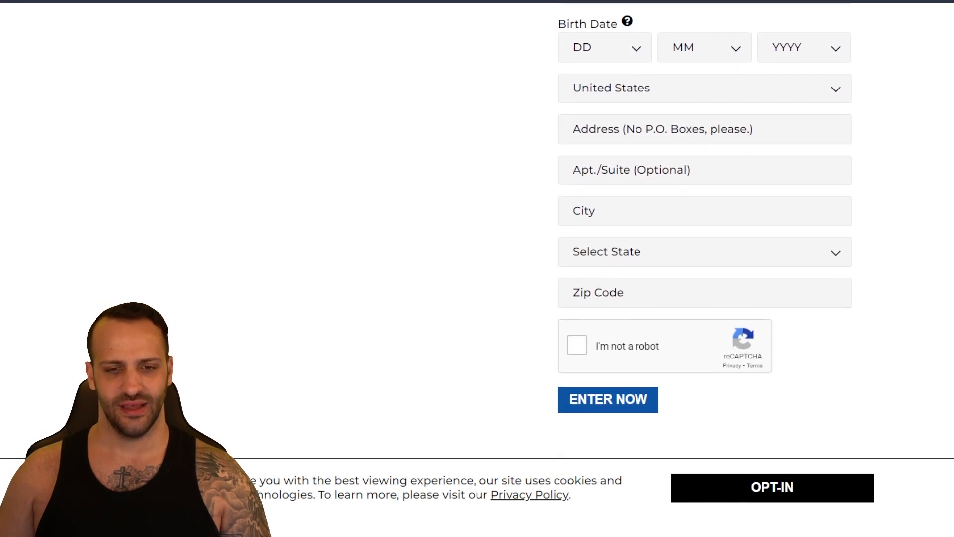
mouse_move(838, 333)
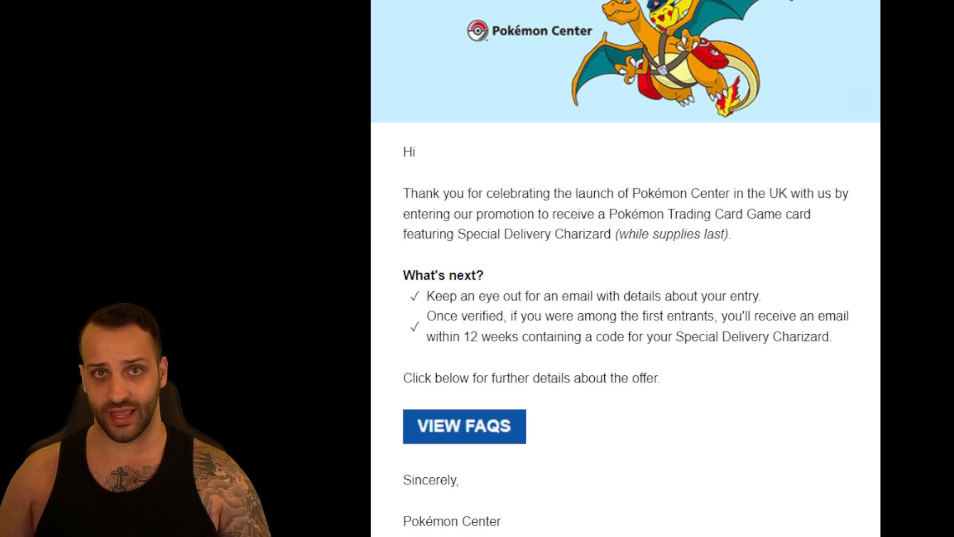
left_click(464, 426)
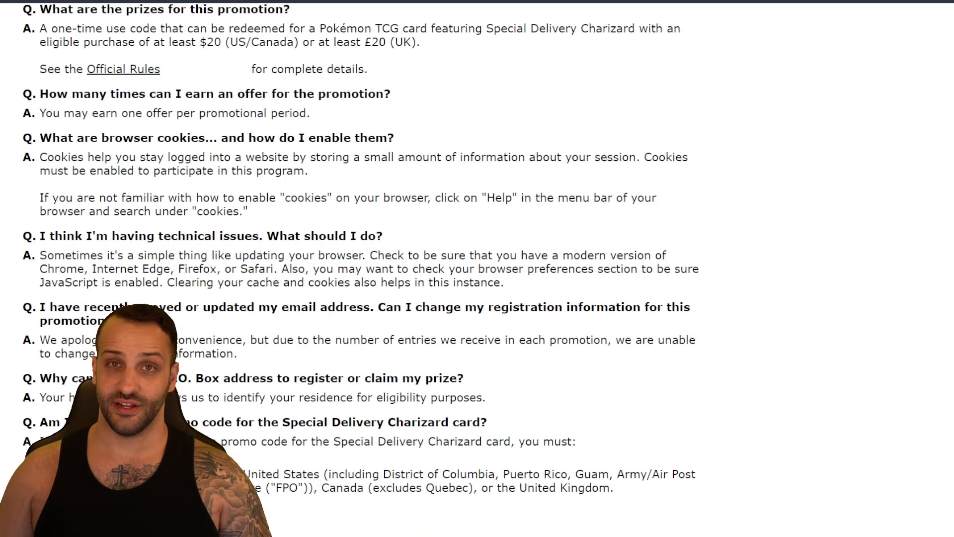
Scroll the FAQ to 'How do I sign up to receive a promo code?' covering delivery and December 31, 2022 expiry.
scroll("down", 3)
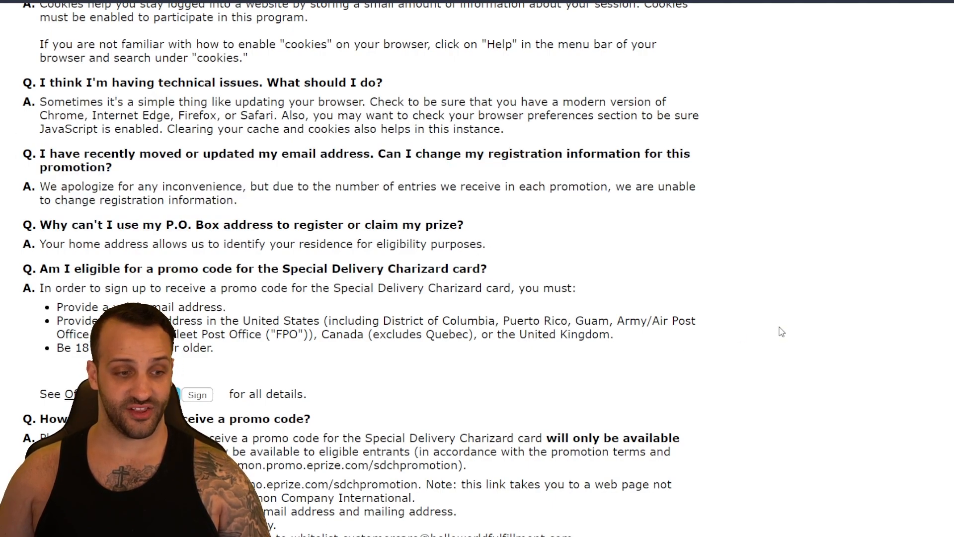
scroll("down", 3)
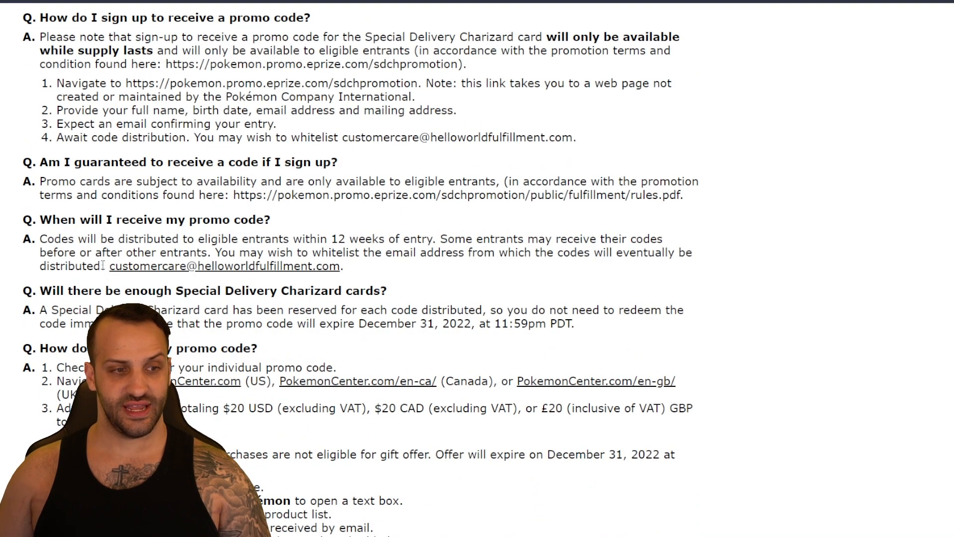
double_click(147, 266)
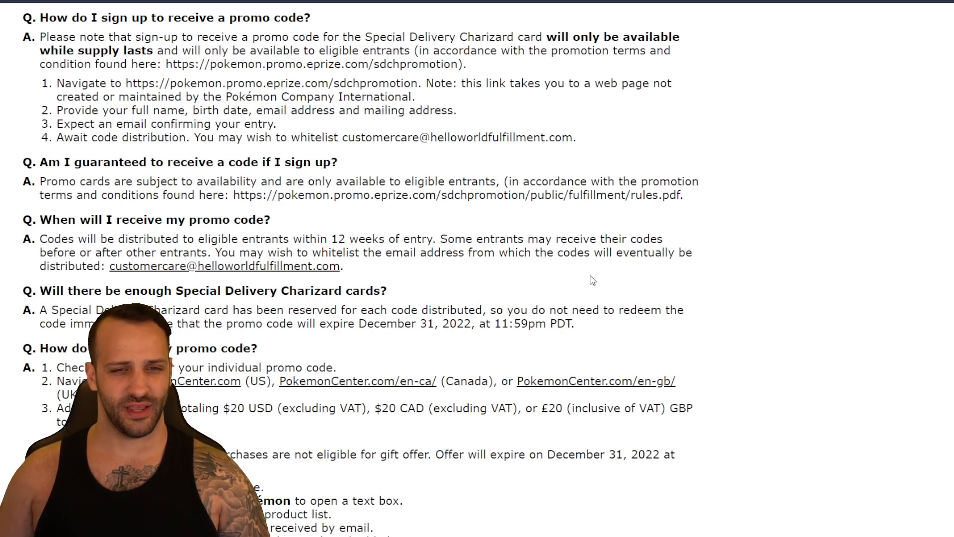
mouse_move(621, 279)
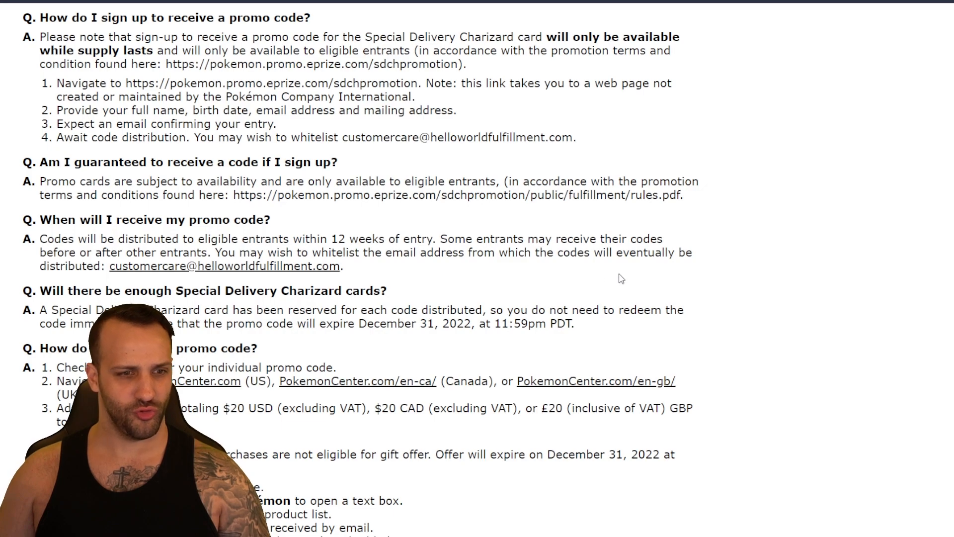